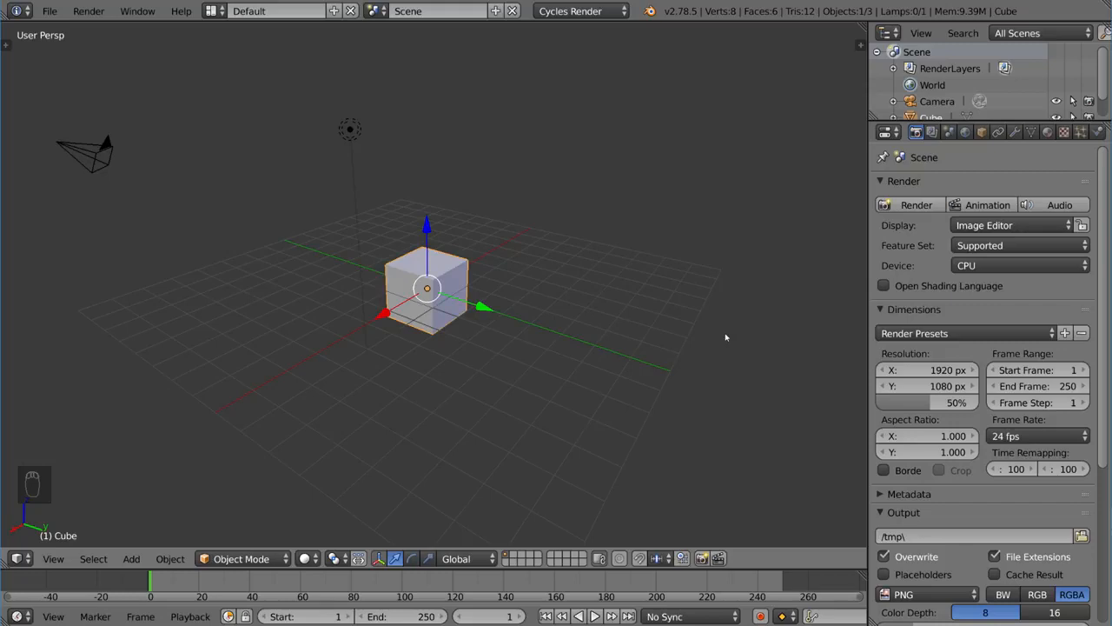
mouse_move(821, 252)
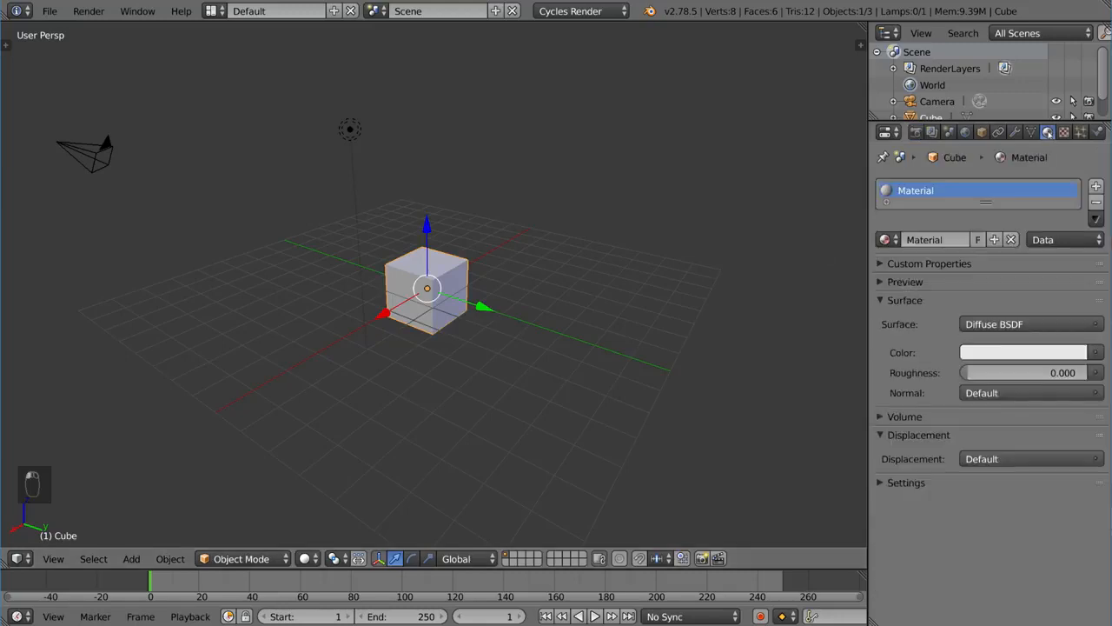
mouse_move(619, 323)
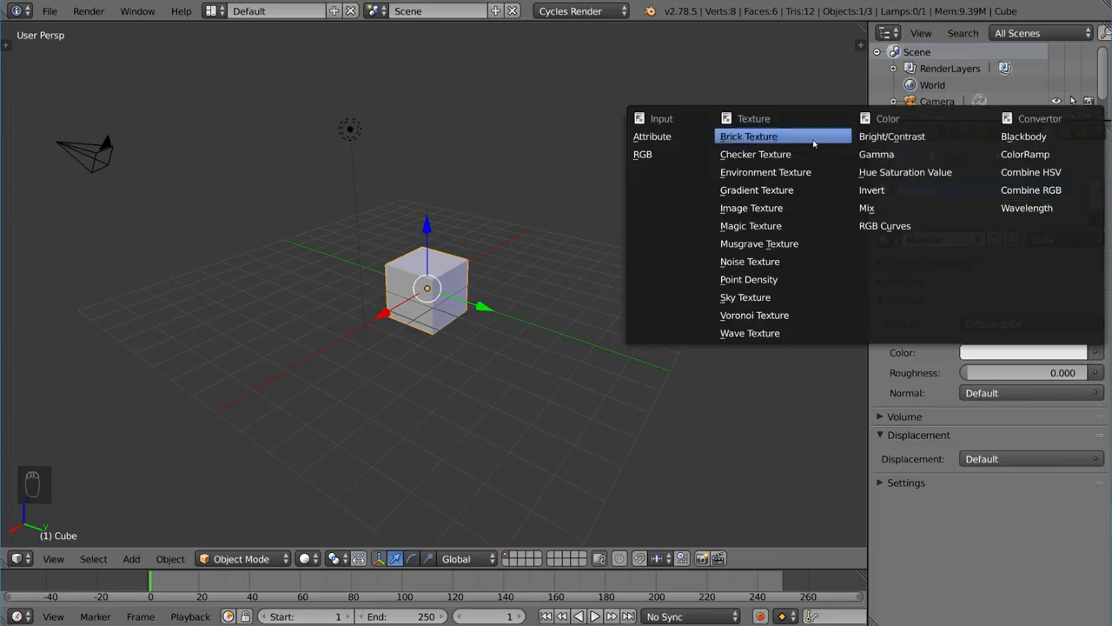
mouse_move(778, 252)
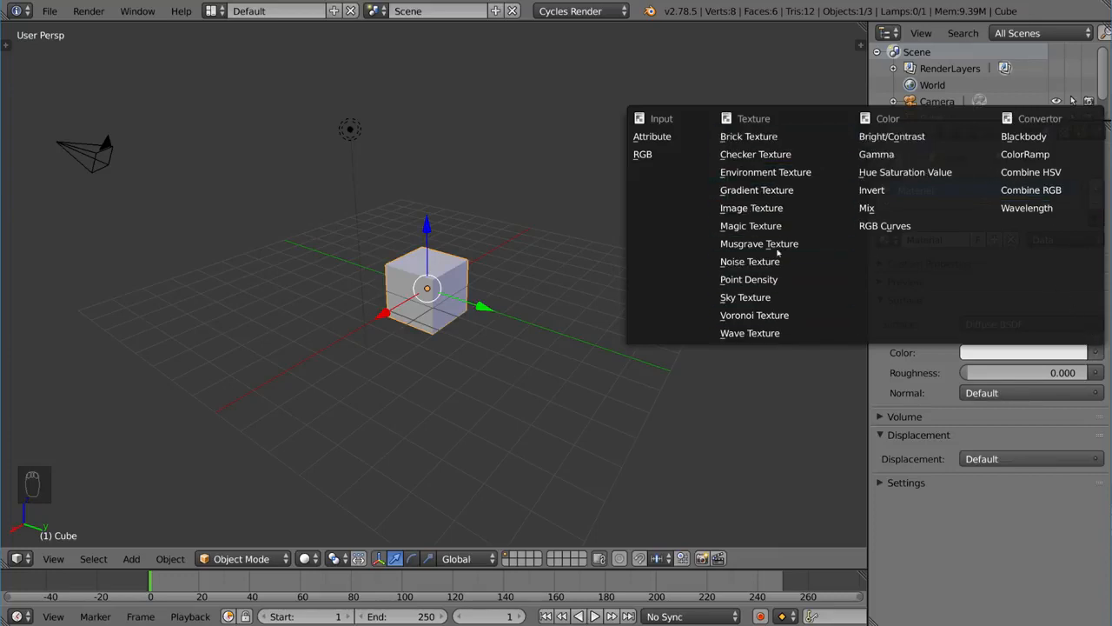
mouse_move(765, 172)
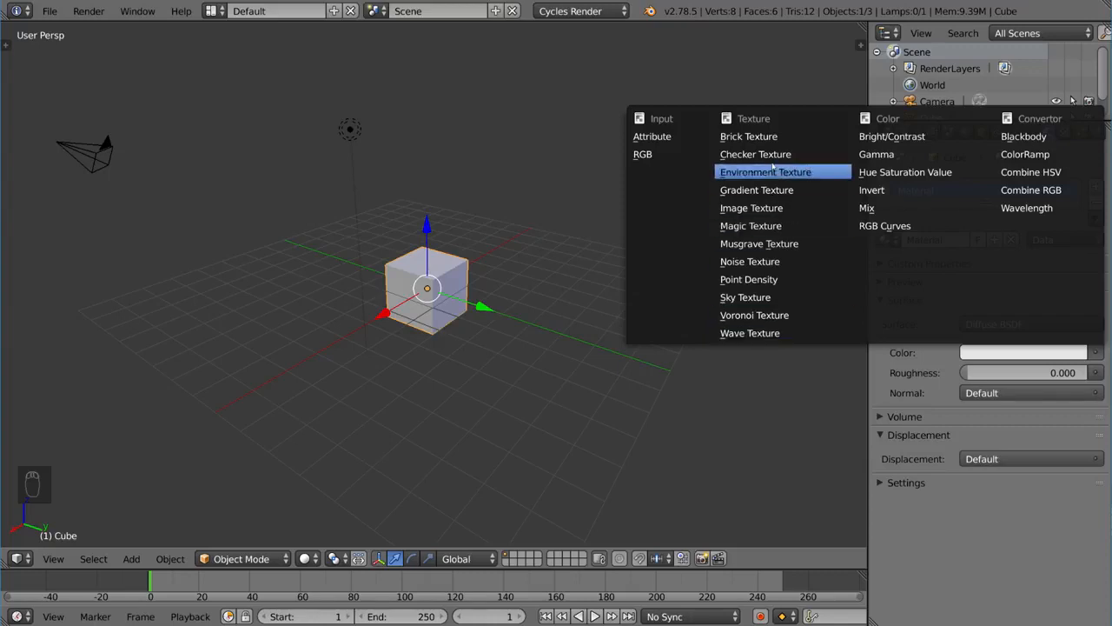
mouse_move(750, 207)
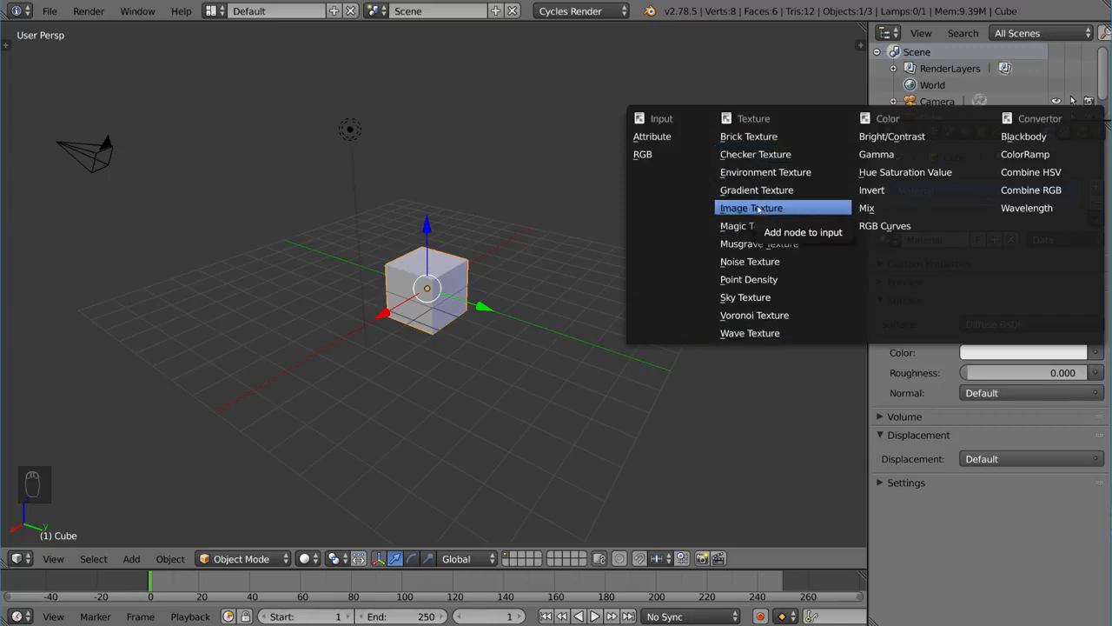
mouse_move(789, 209)
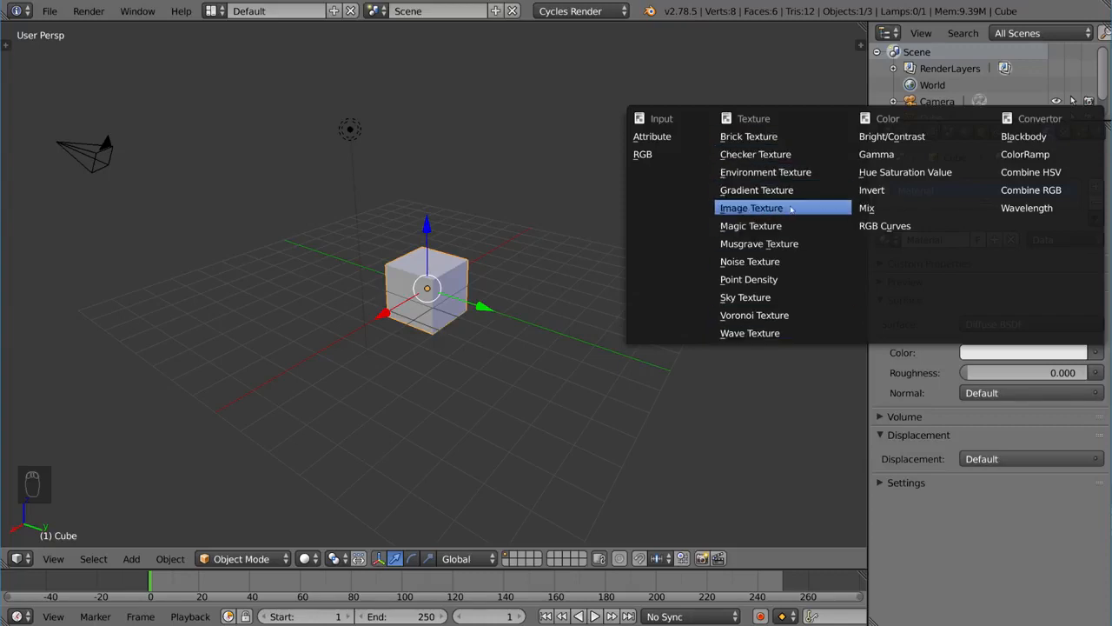
mouse_move(765, 172)
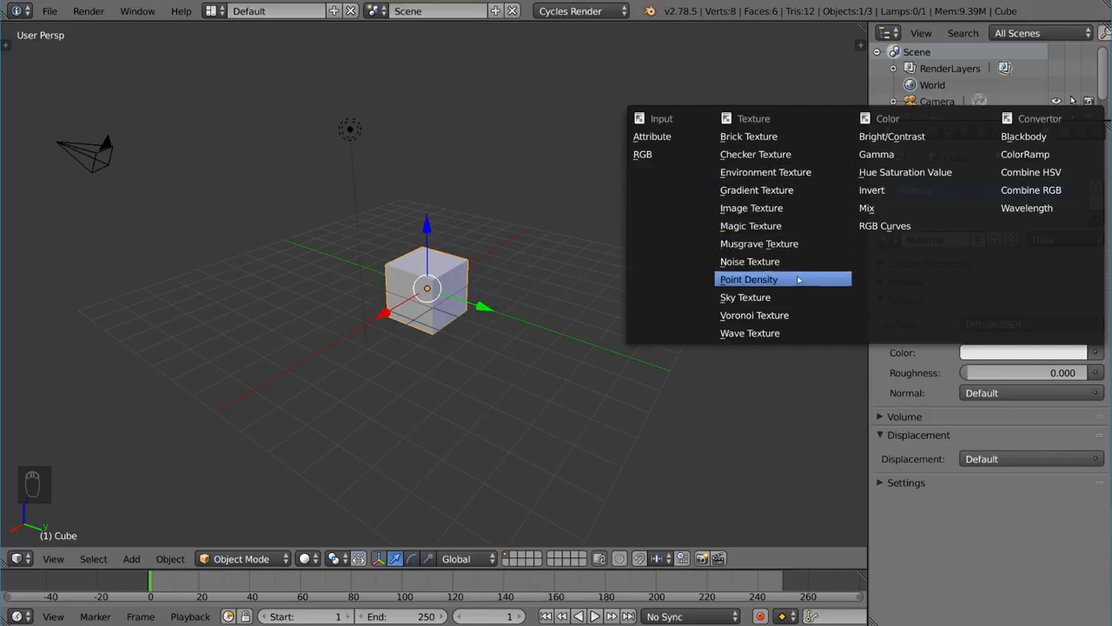
mouse_move(751, 261)
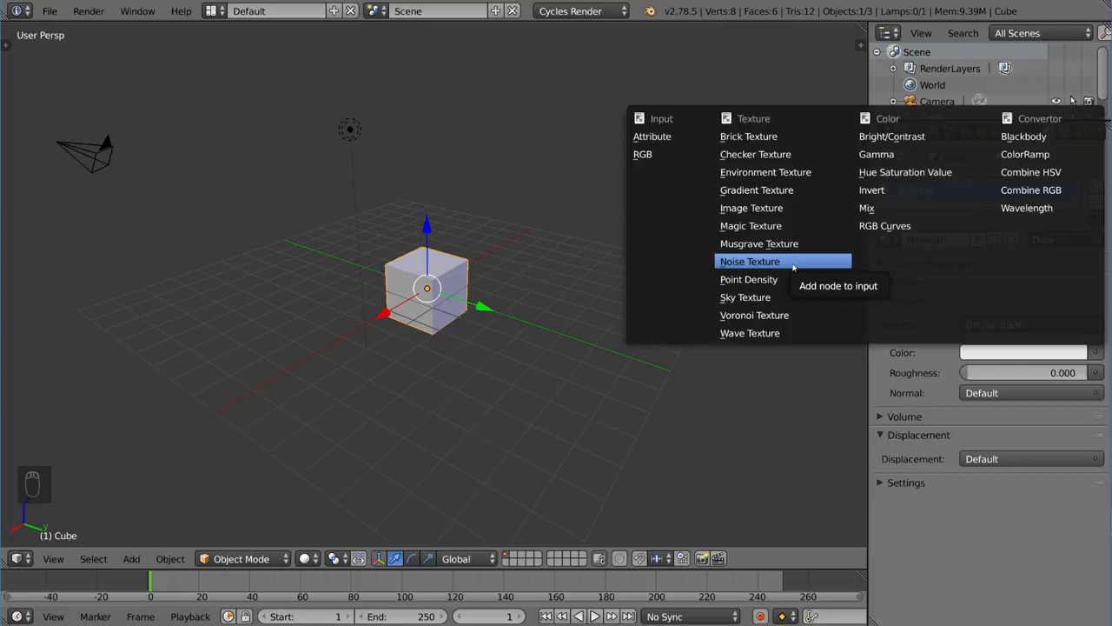
mouse_move(754, 315)
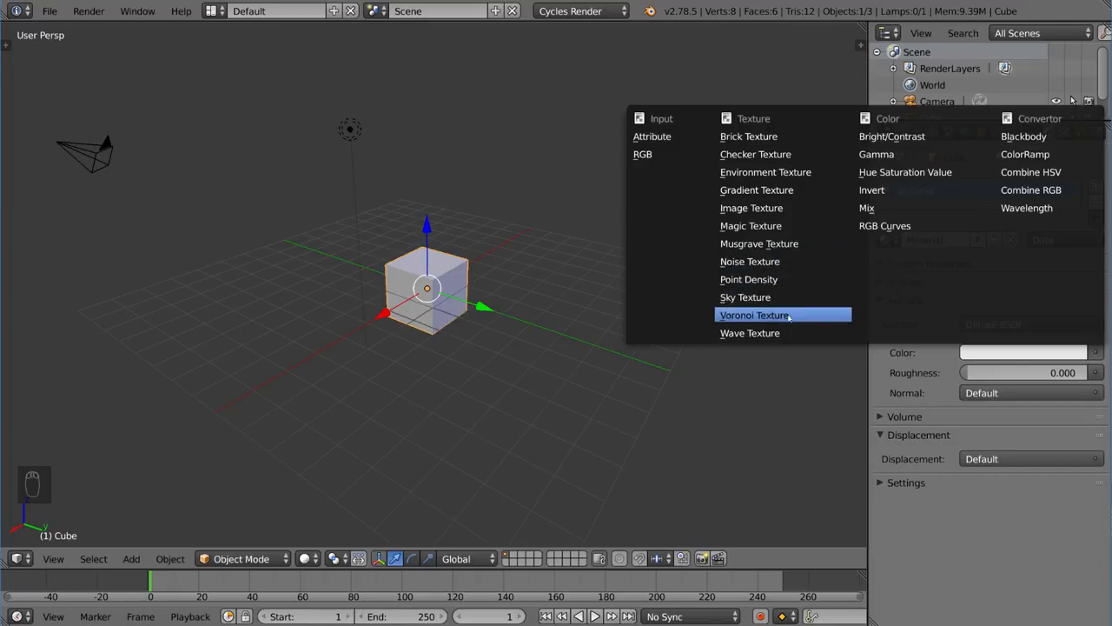
mouse_move(799, 314)
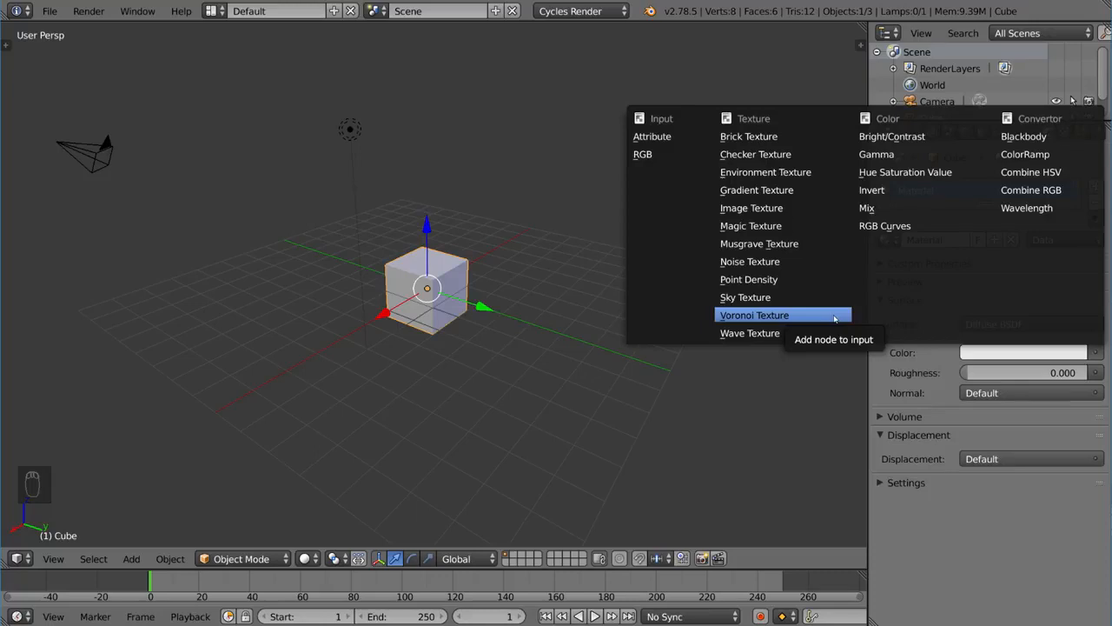
mouse_move(803, 319)
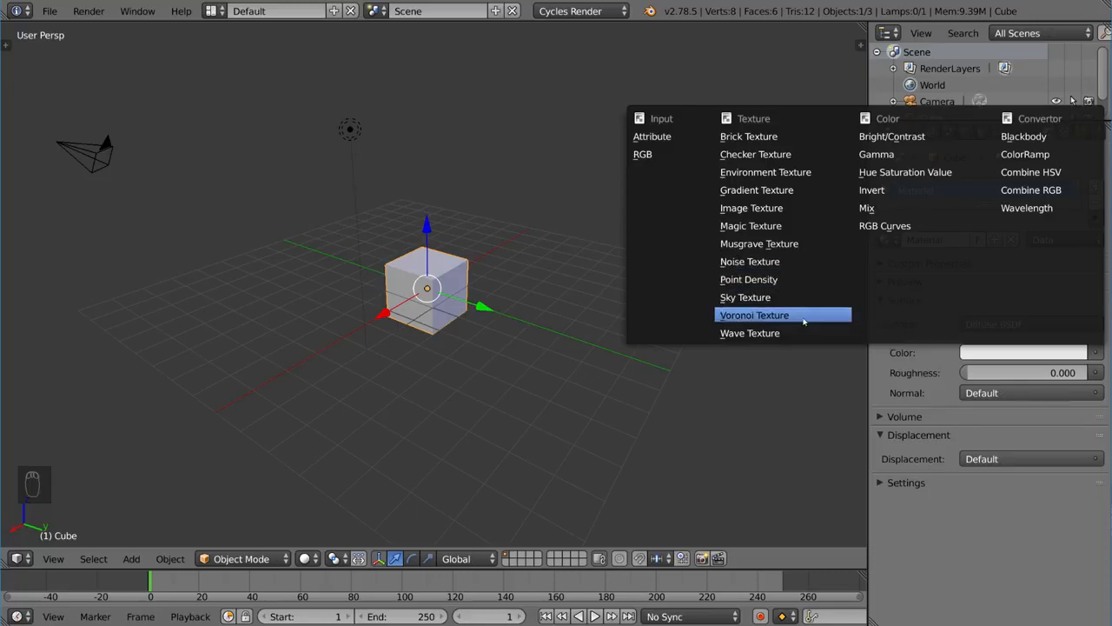
Drive the Diffuse BSDF colour with a Voronoi Texture node.
click(755, 315)
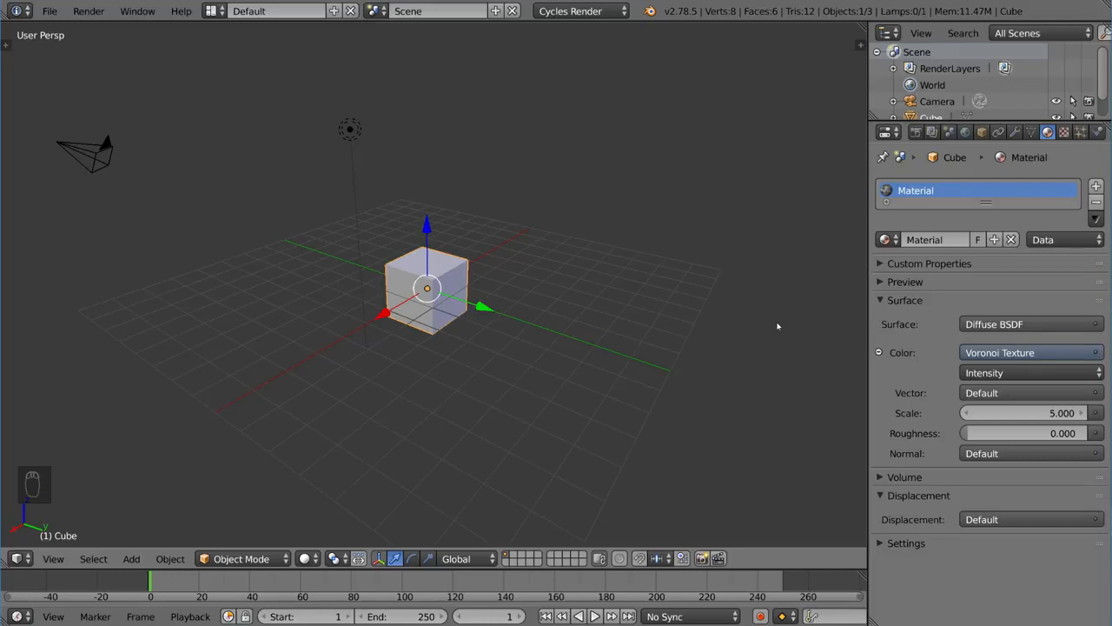
Switch the 3D viewport to Cycles rendered preview of the cube.
key(Shift+Z)
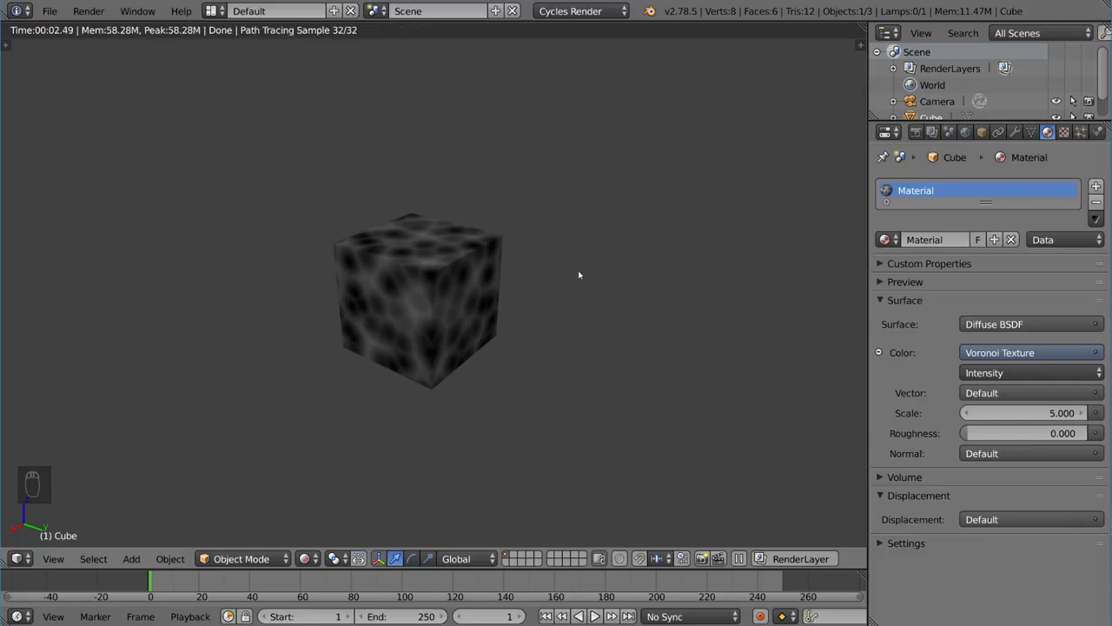
mouse_move(466, 380)
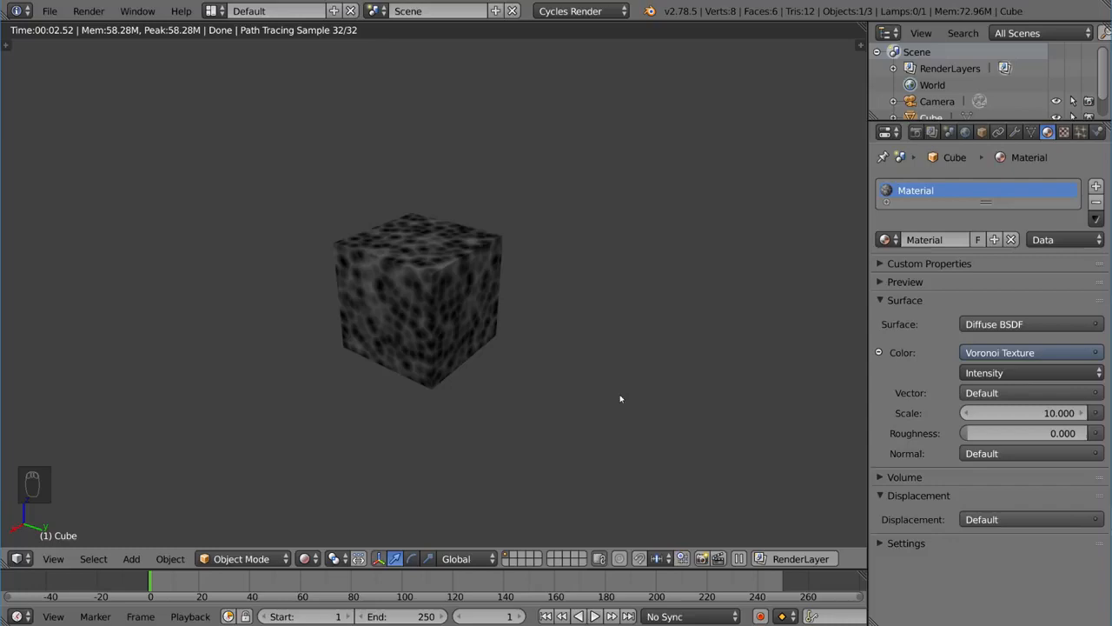
mouse_move(1032, 414)
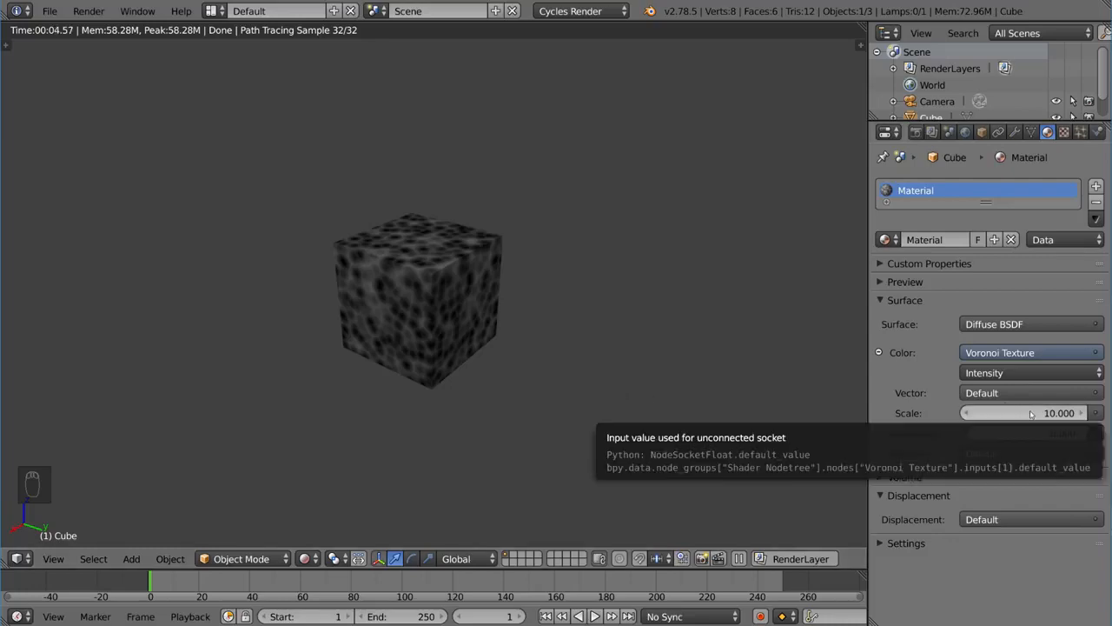
mouse_move(734, 407)
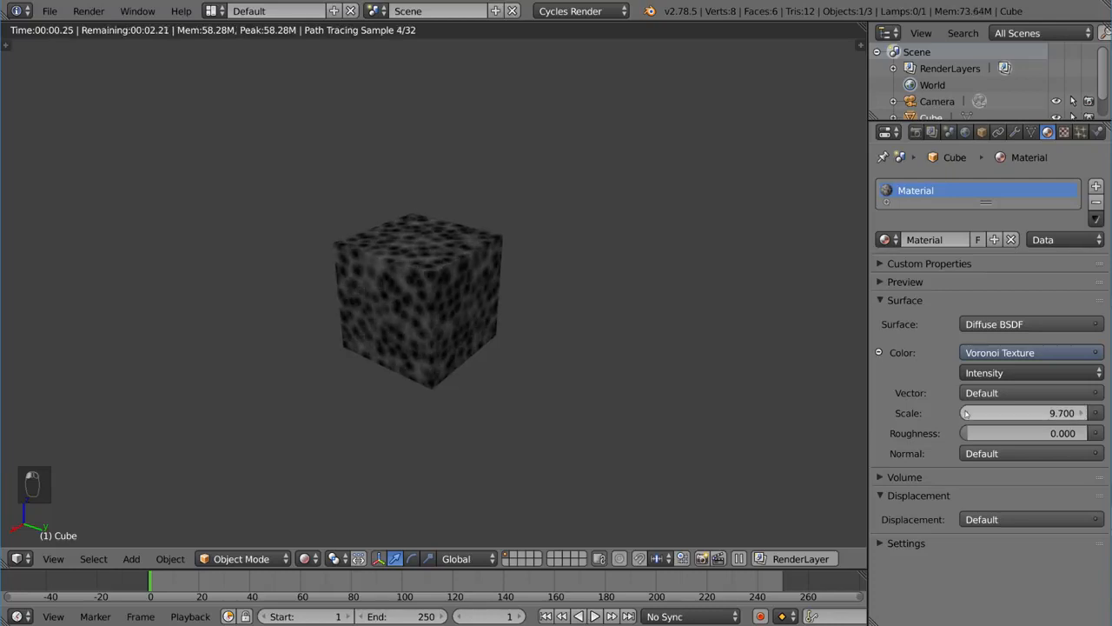
Lower the Voronoi texture scale slightly from 10 to about 9.6.
drag(1029, 413, 1022, 414)
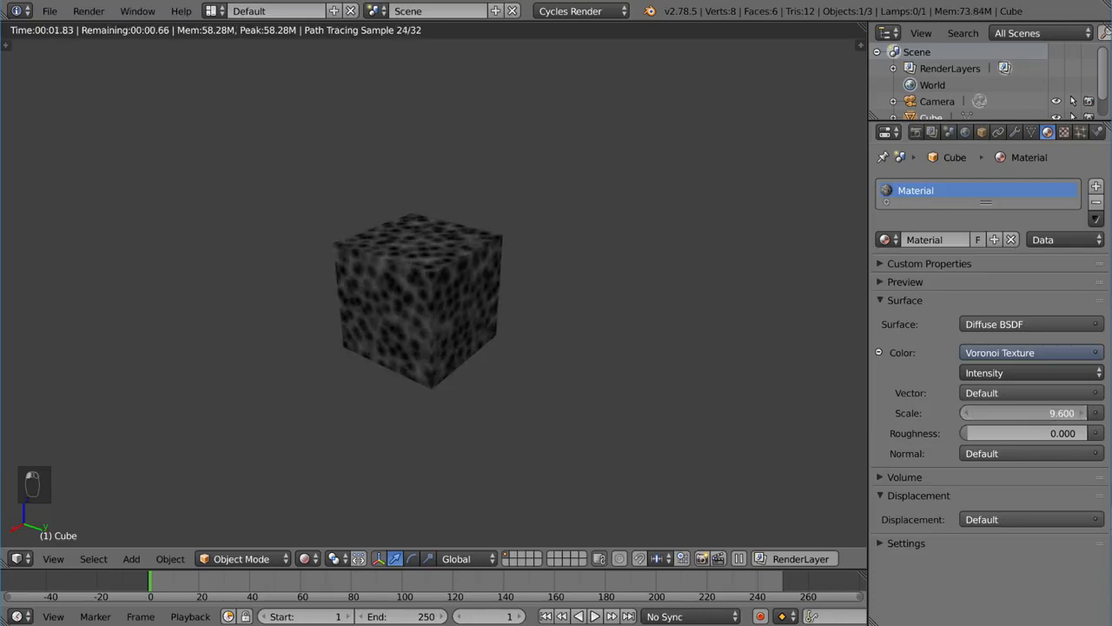
drag(1043, 414, 999, 413)
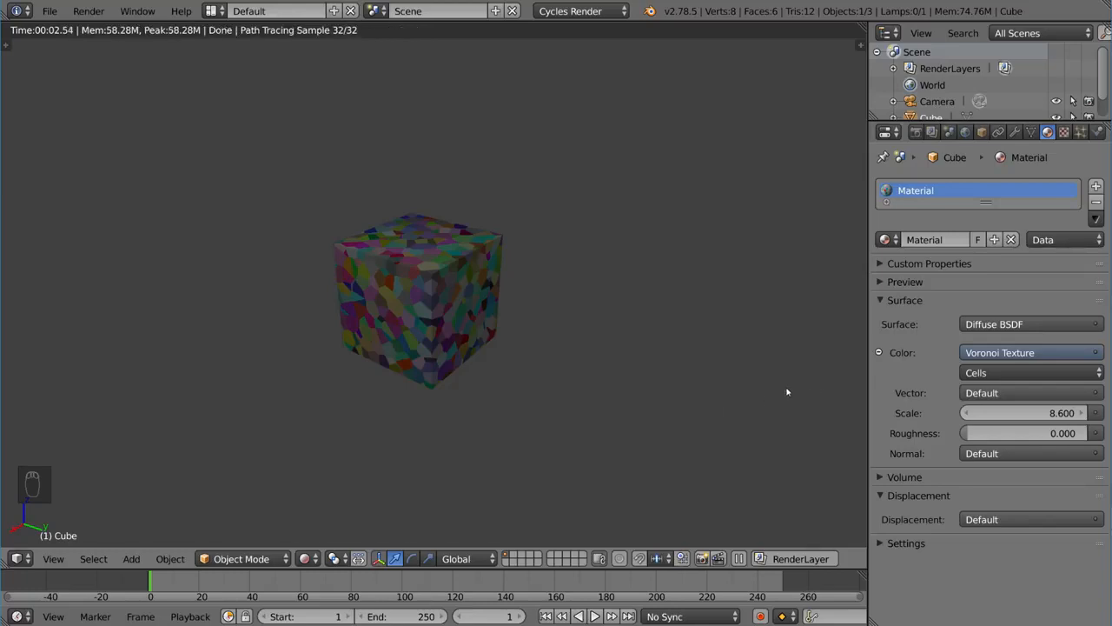
mouse_move(472, 299)
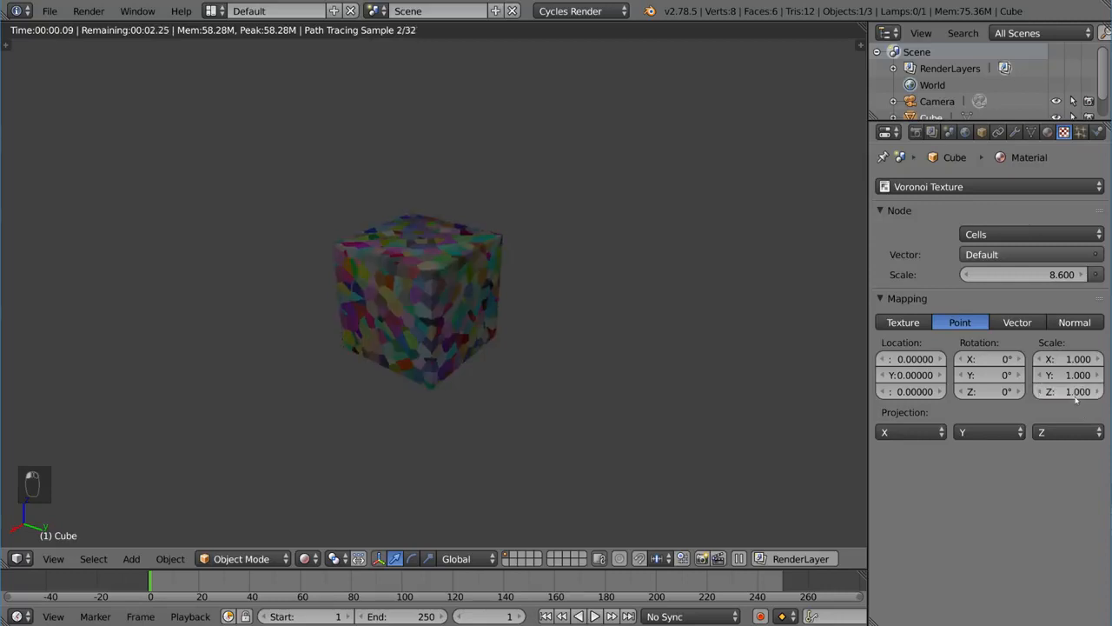
click(989, 358)
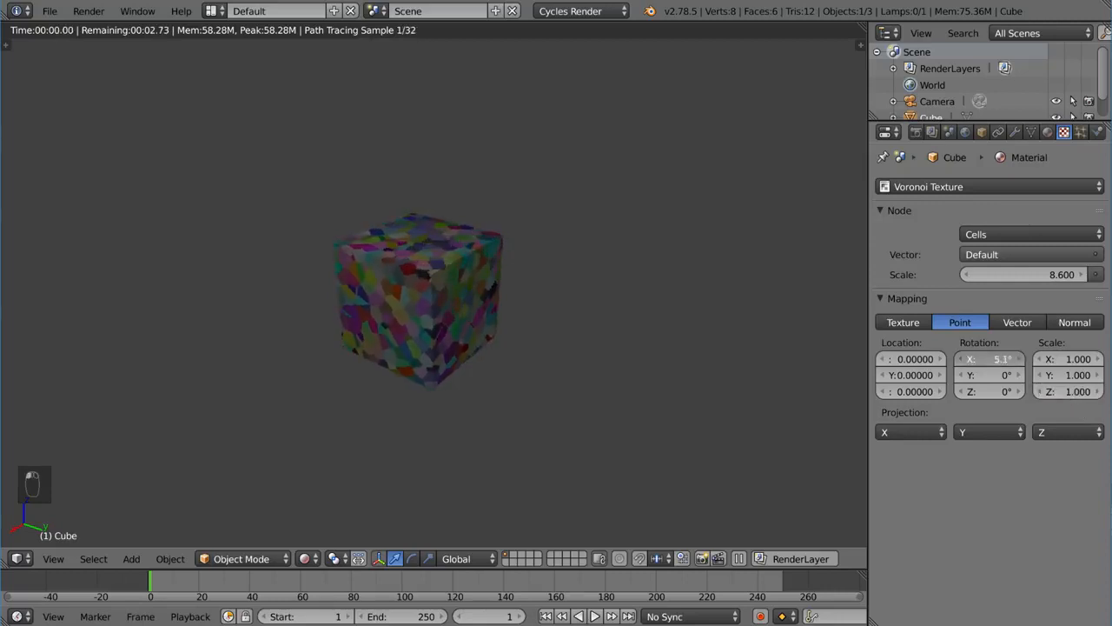
text(41.6)
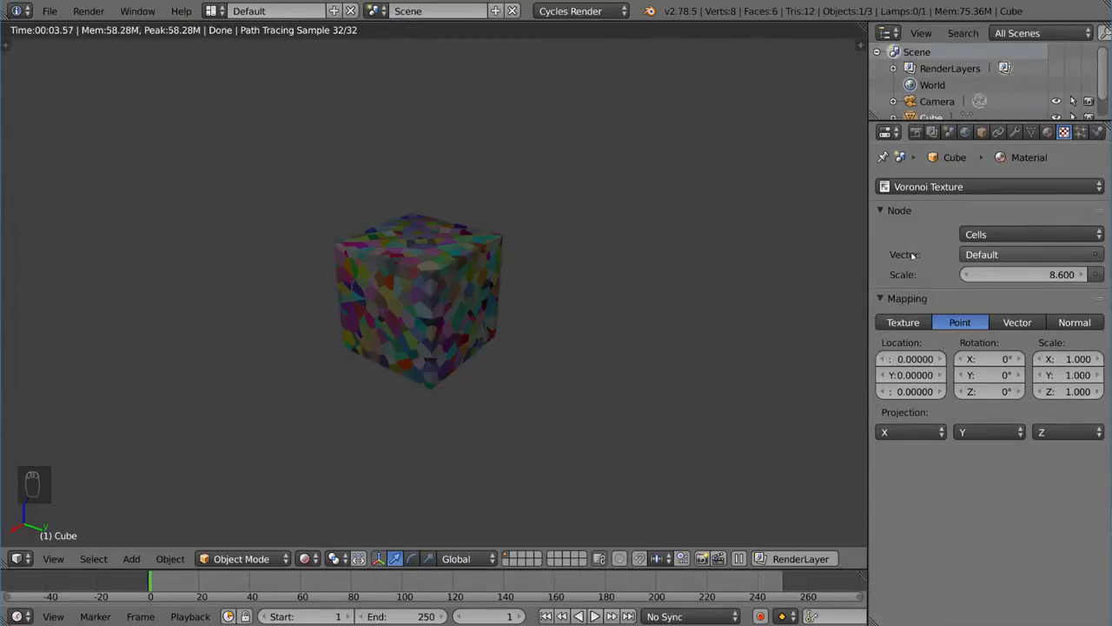
mouse_move(1047, 132)
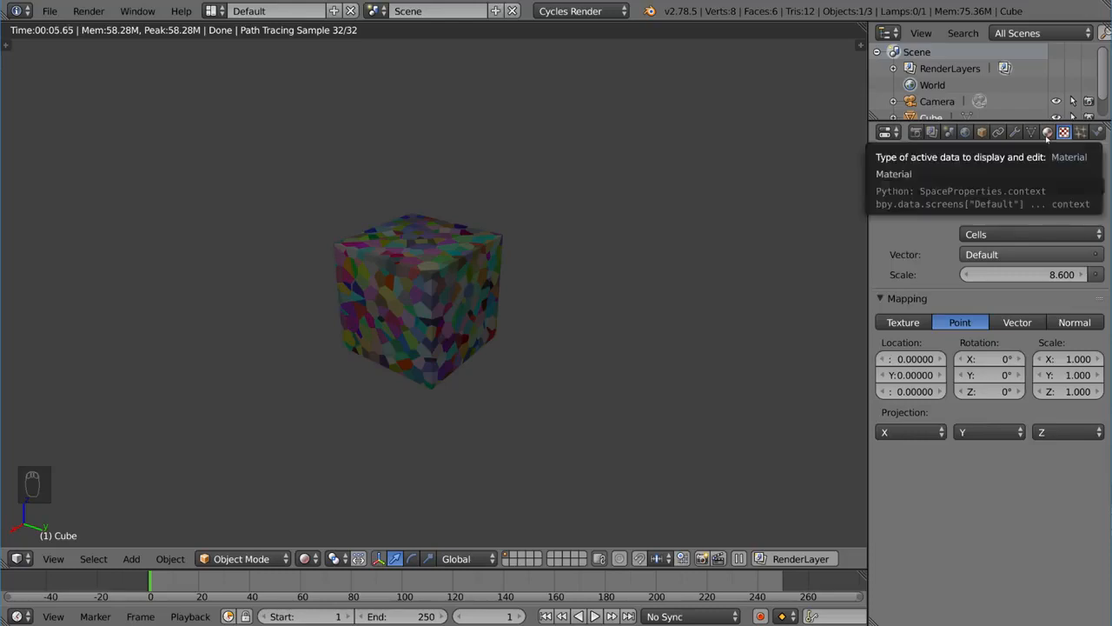
click(1046, 132)
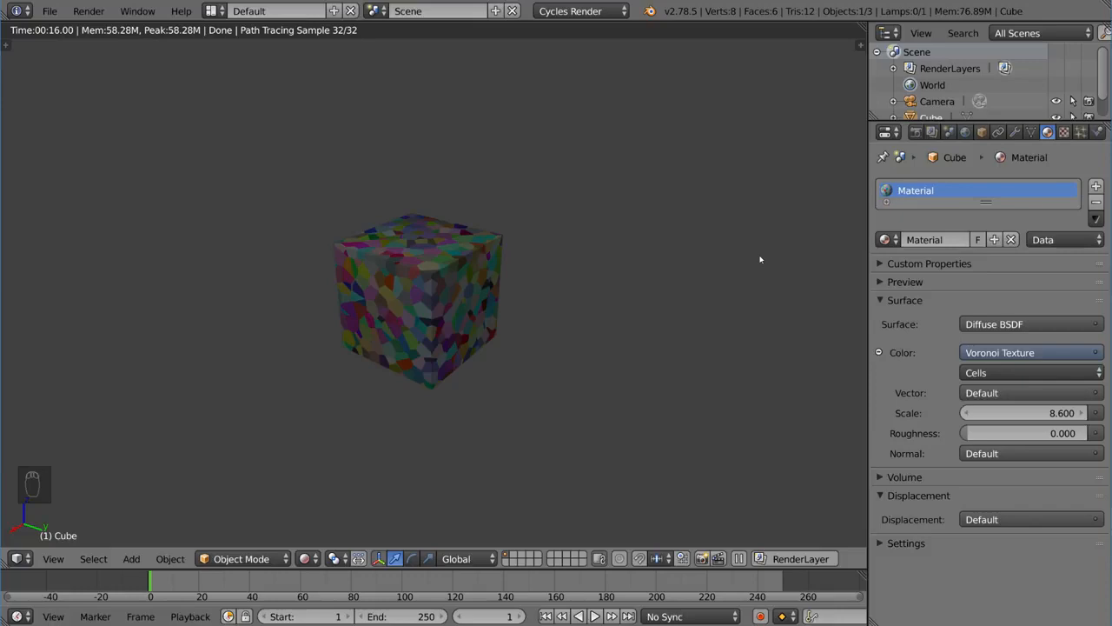
Split the viewport and make the upper area a Node Editor showing the material.
key(shift+z)
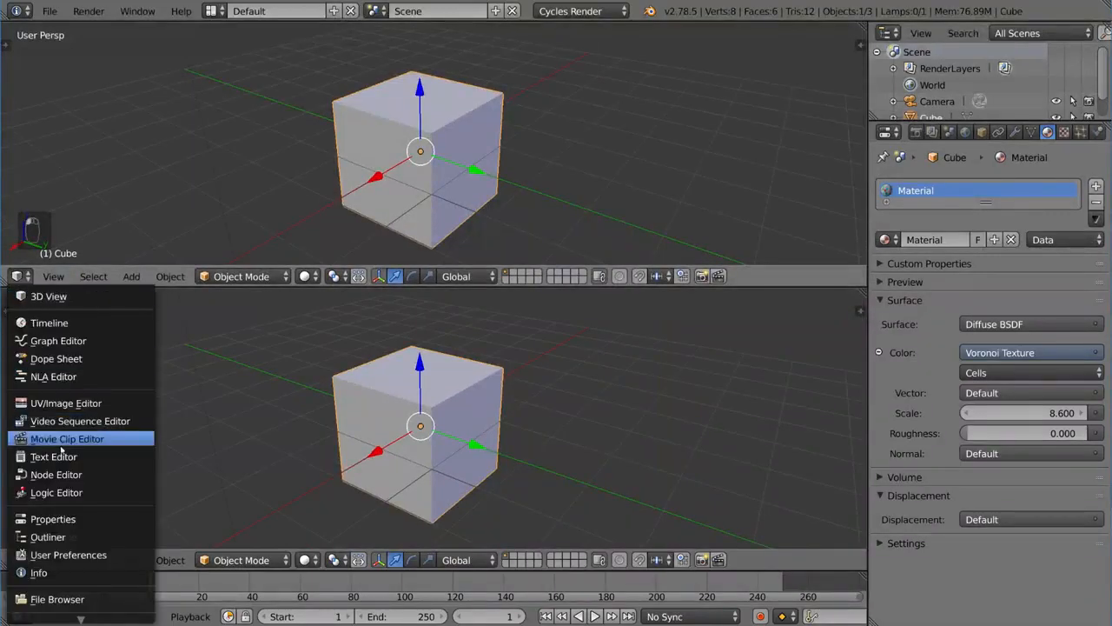
click(56, 473)
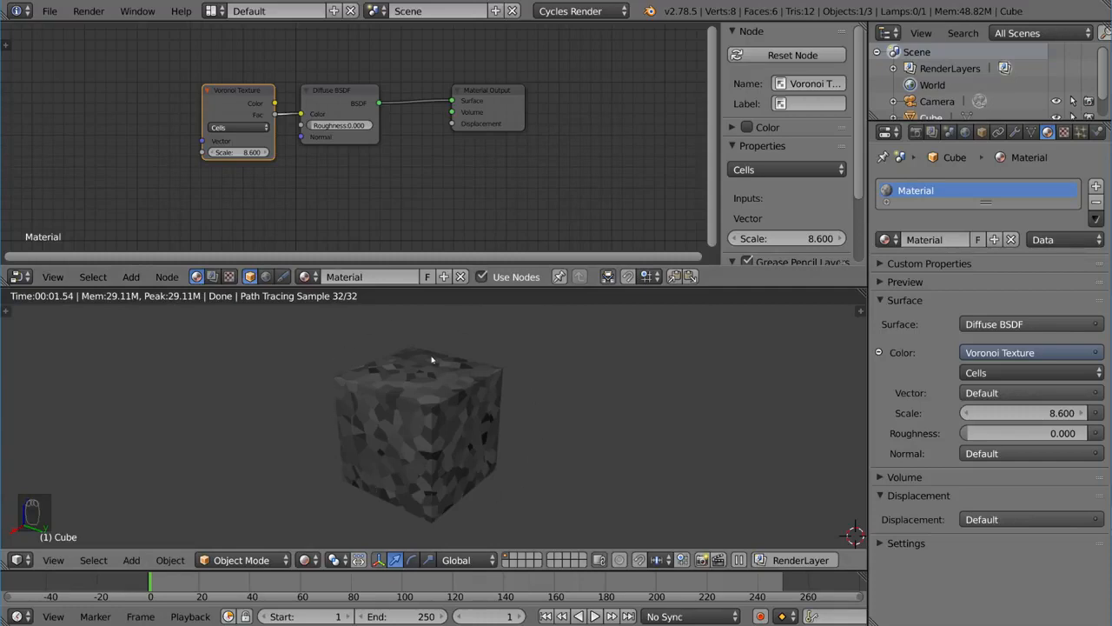
mouse_move(322, 376)
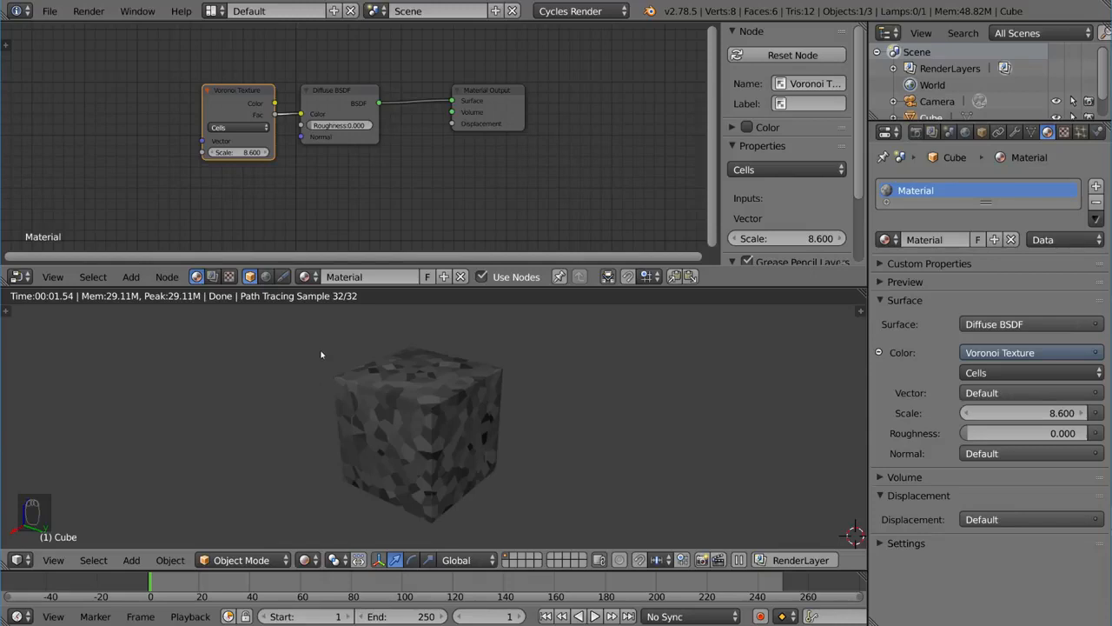
mouse_move(313, 196)
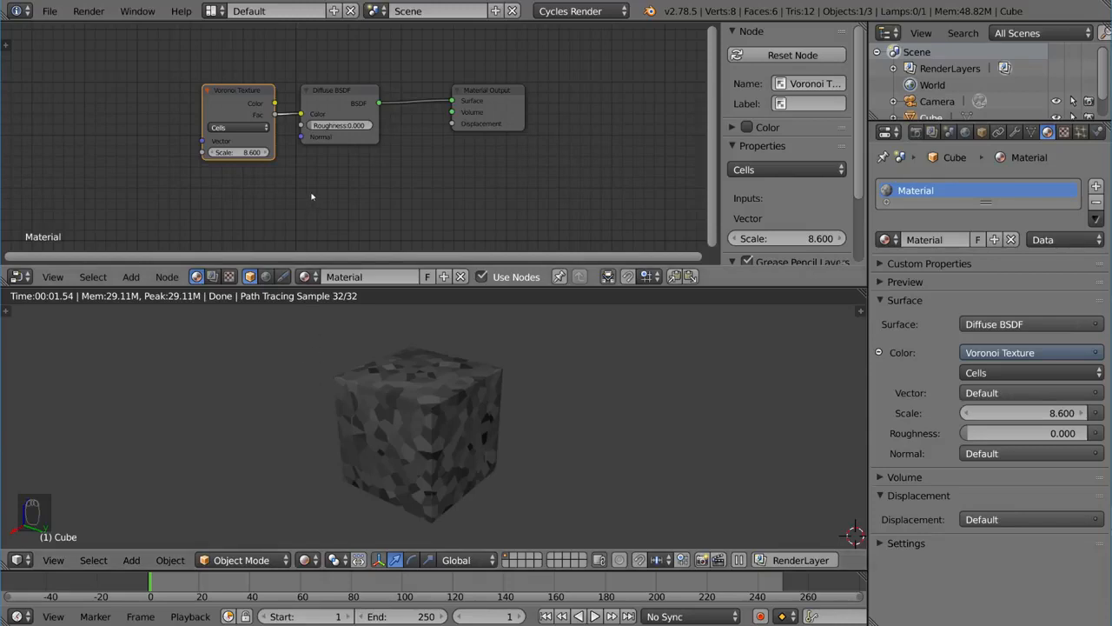
mouse_move(287, 129)
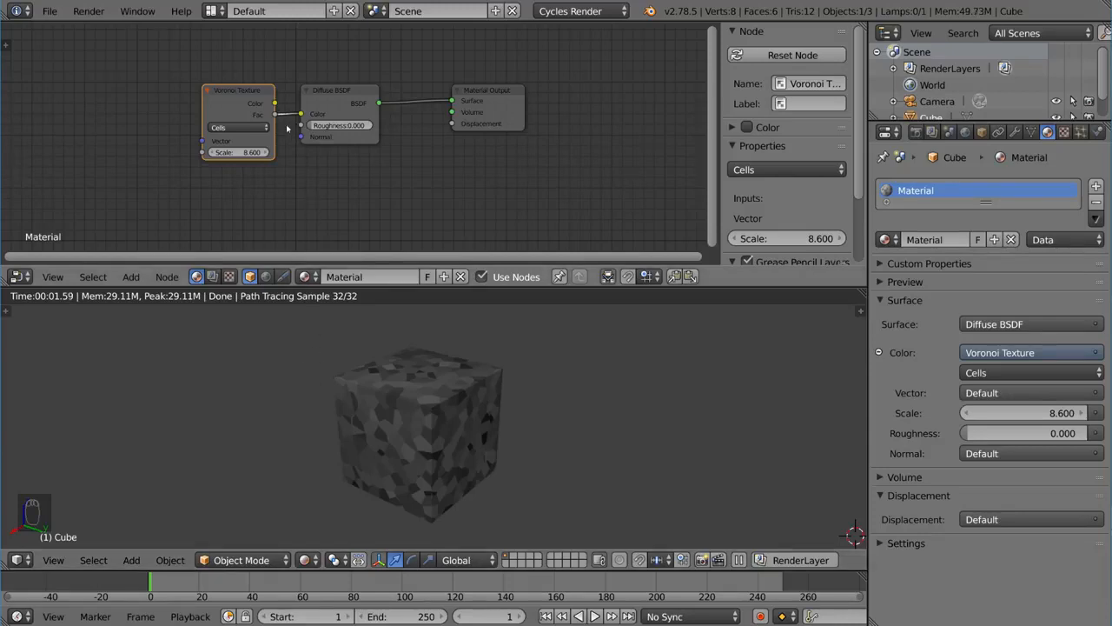
Drag a link from the Voronoi Texture output toward the Material Output node.
drag(277, 115, 452, 132)
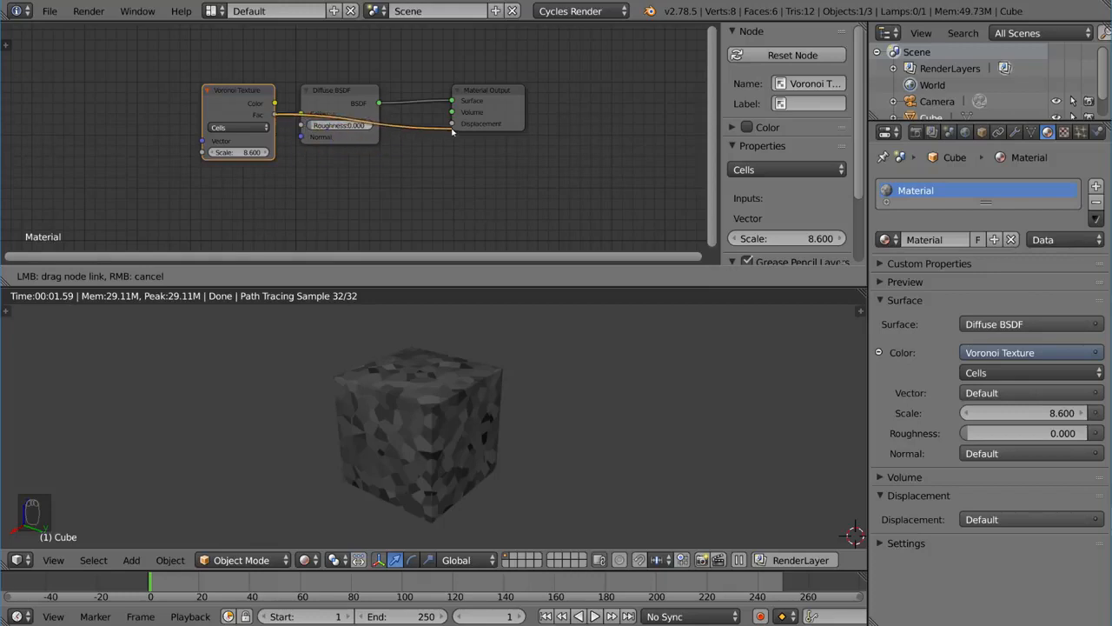